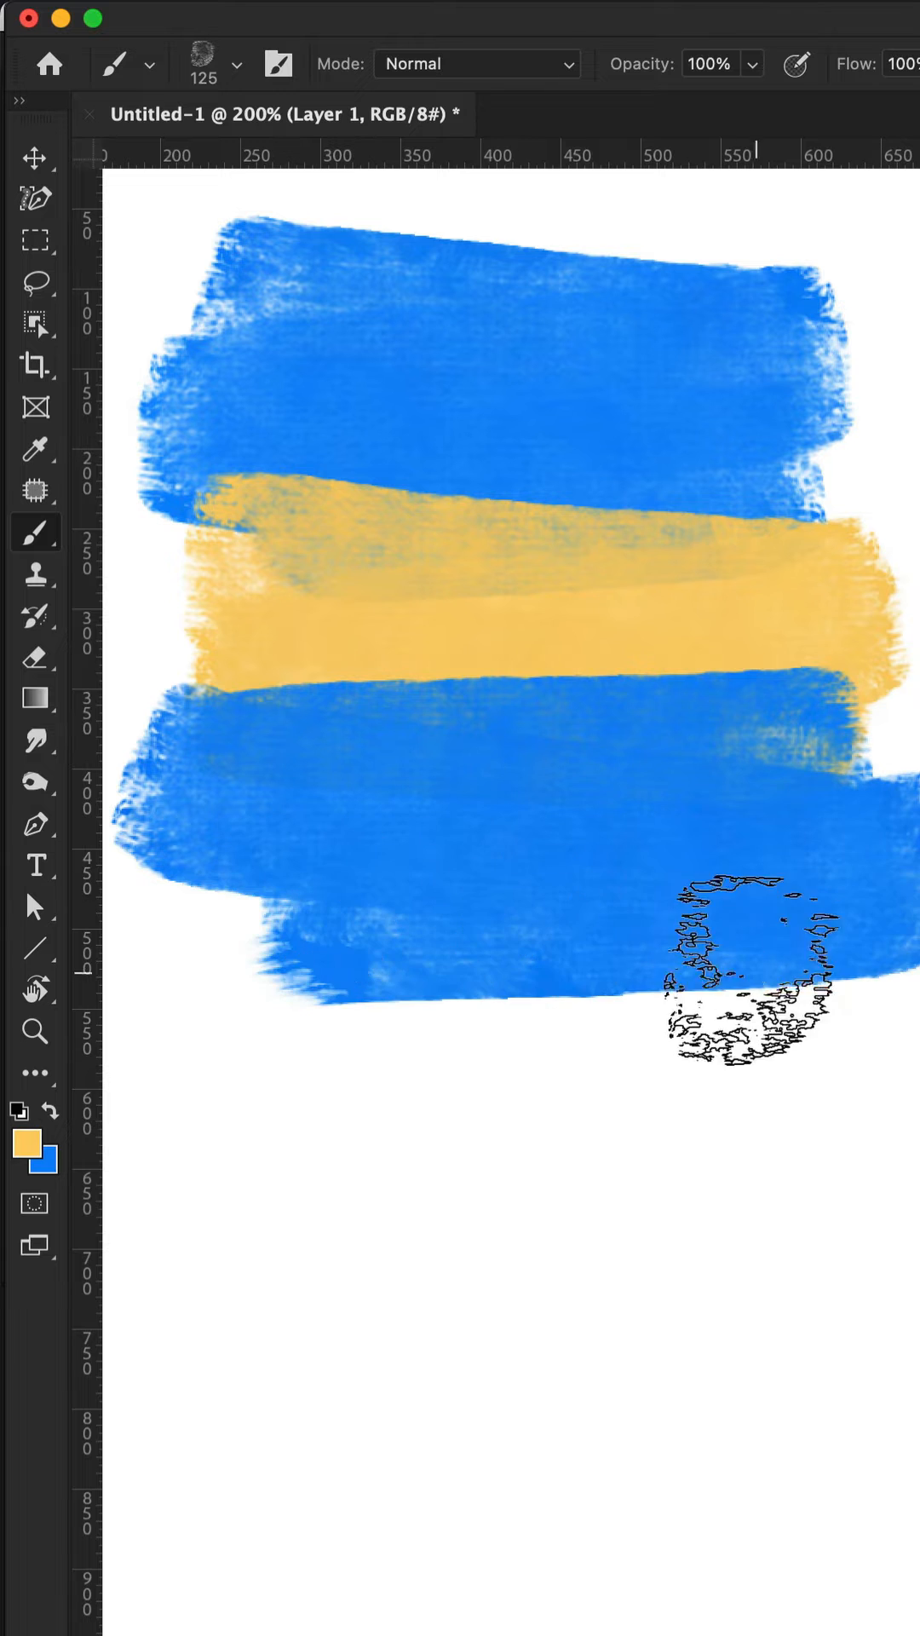
# Step: Show the brush preset picker from the Brush tool's options bar
pyautogui.click(34, 156)
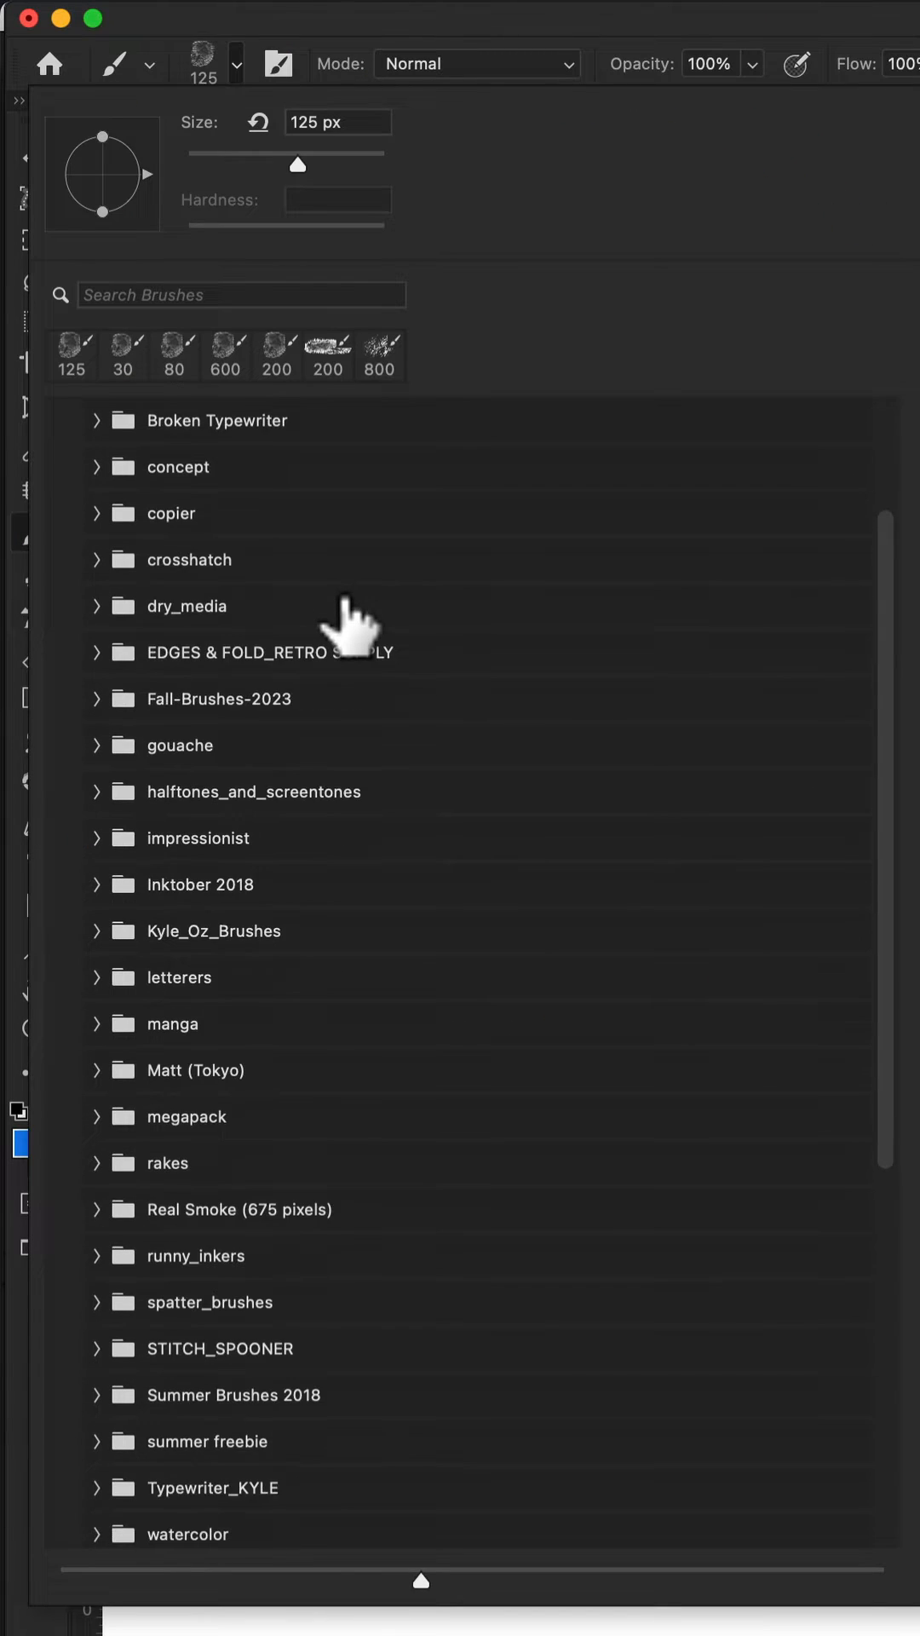
pyautogui.scroll(3)
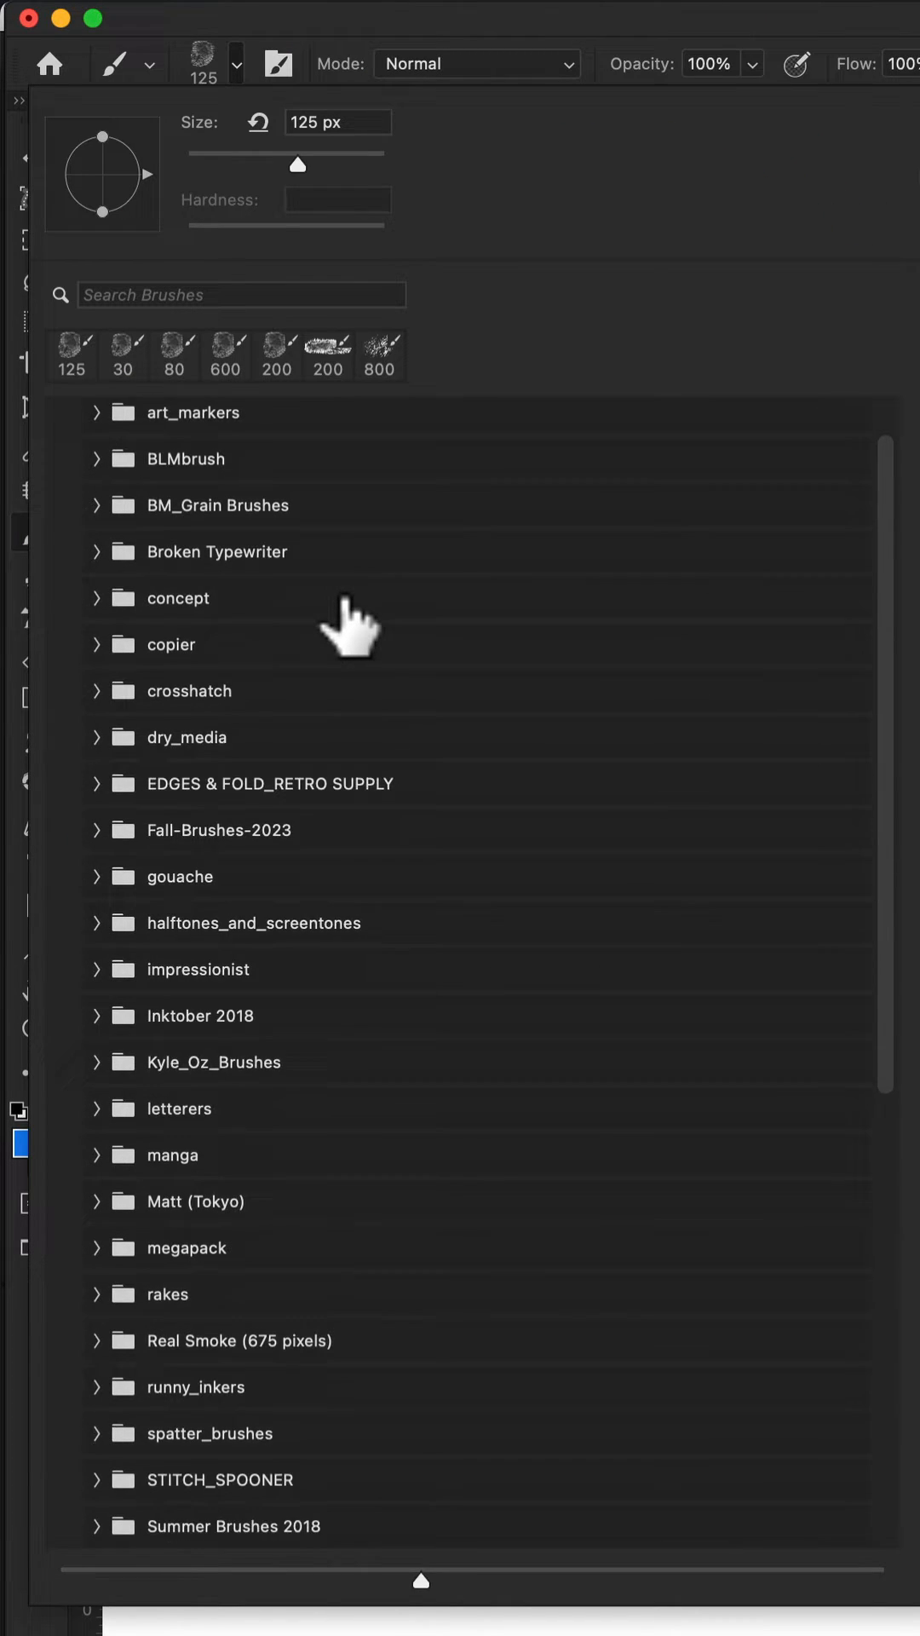
pyautogui.scroll(-3)
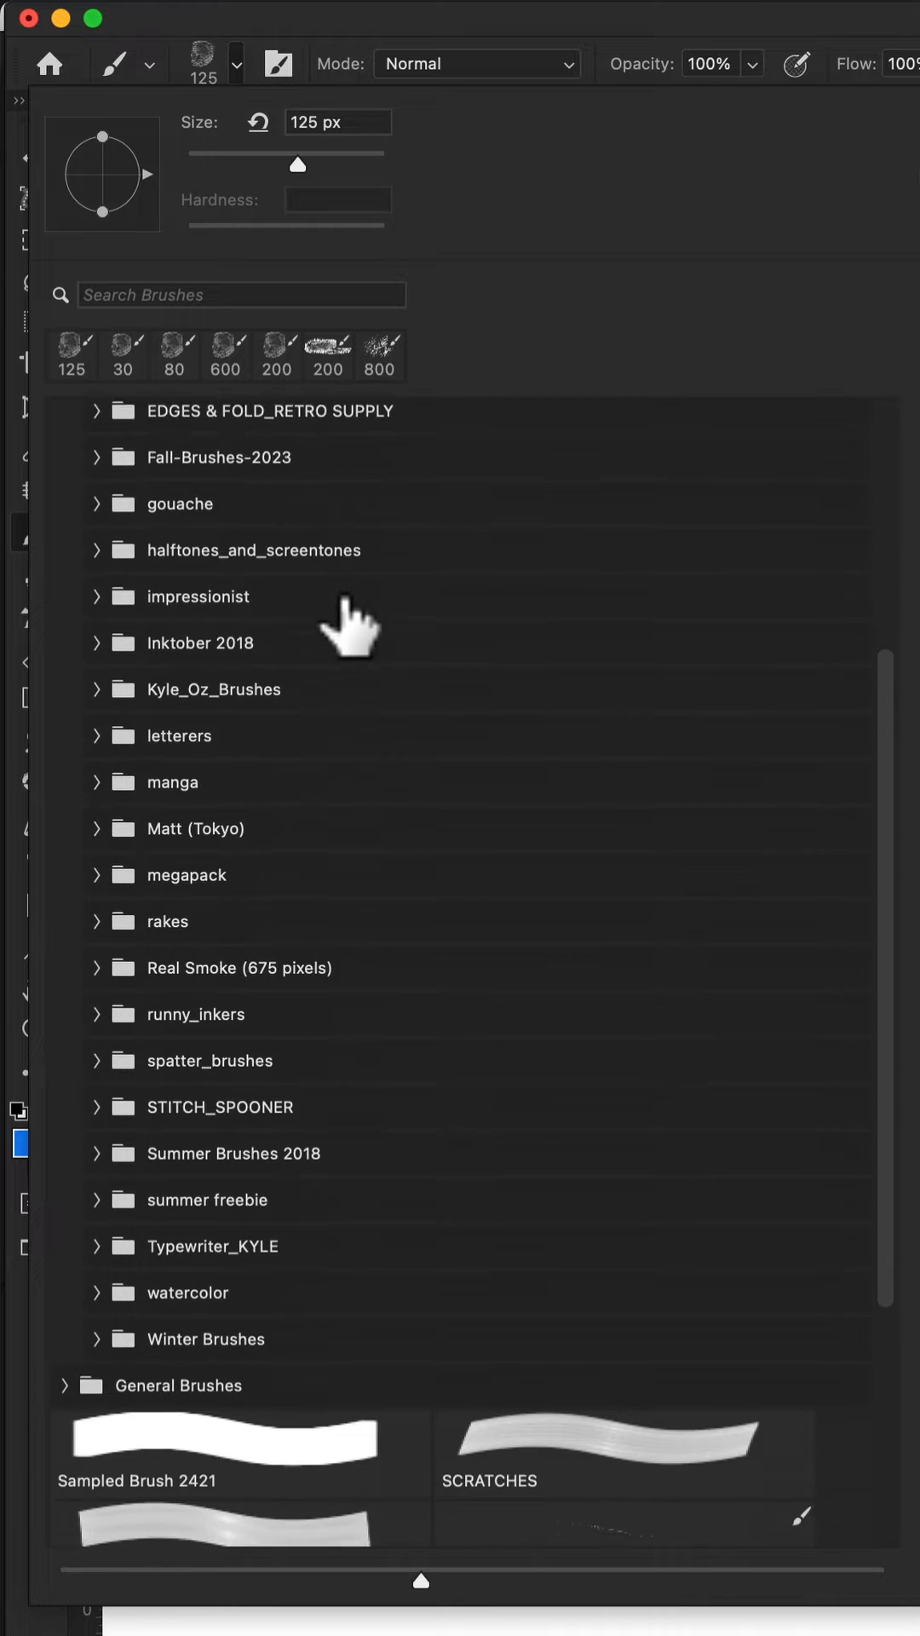
pyautogui.scroll(-3)
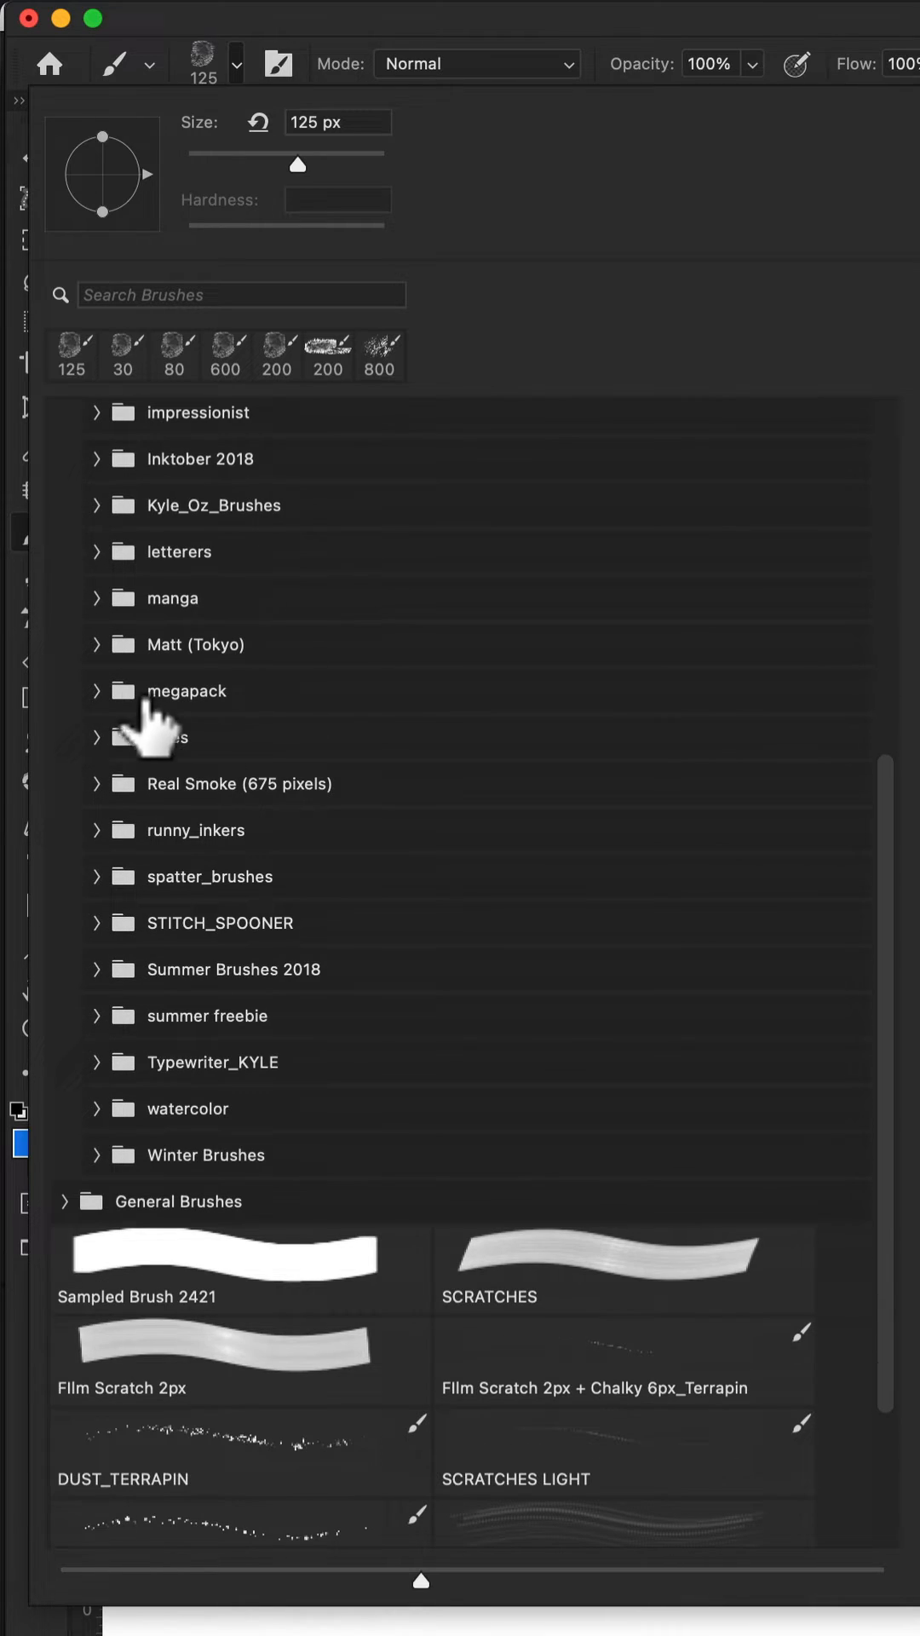
# Step: Expand the megapack folder and browse Kyle's Drawing Box brushes down the list
pyautogui.click(95, 690)
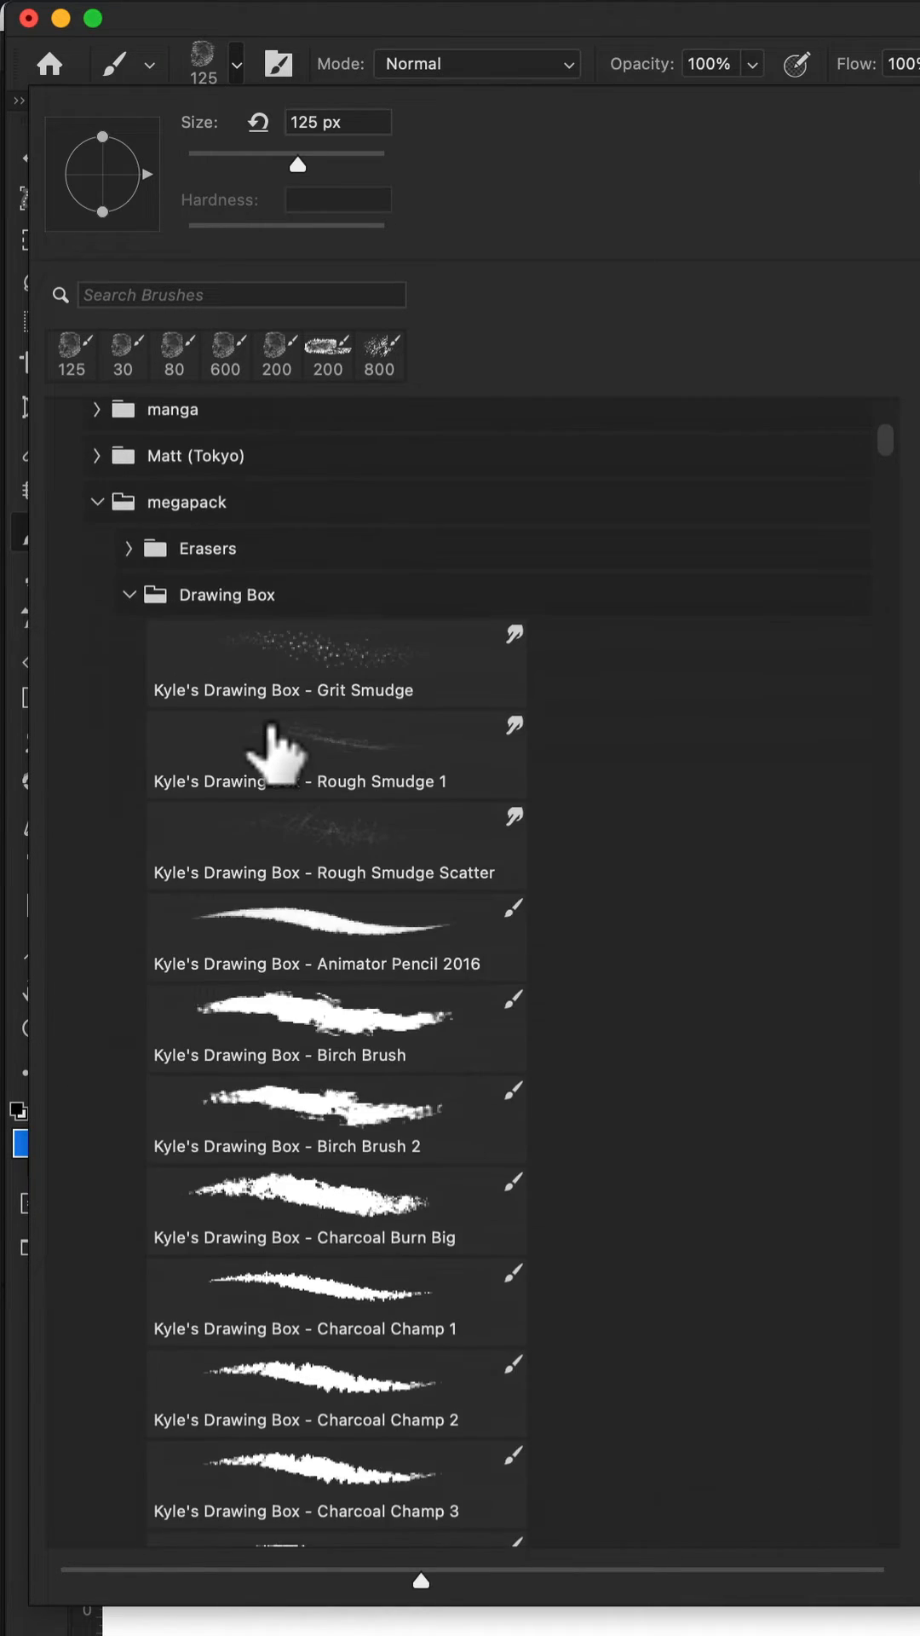
pyautogui.scroll(-3)
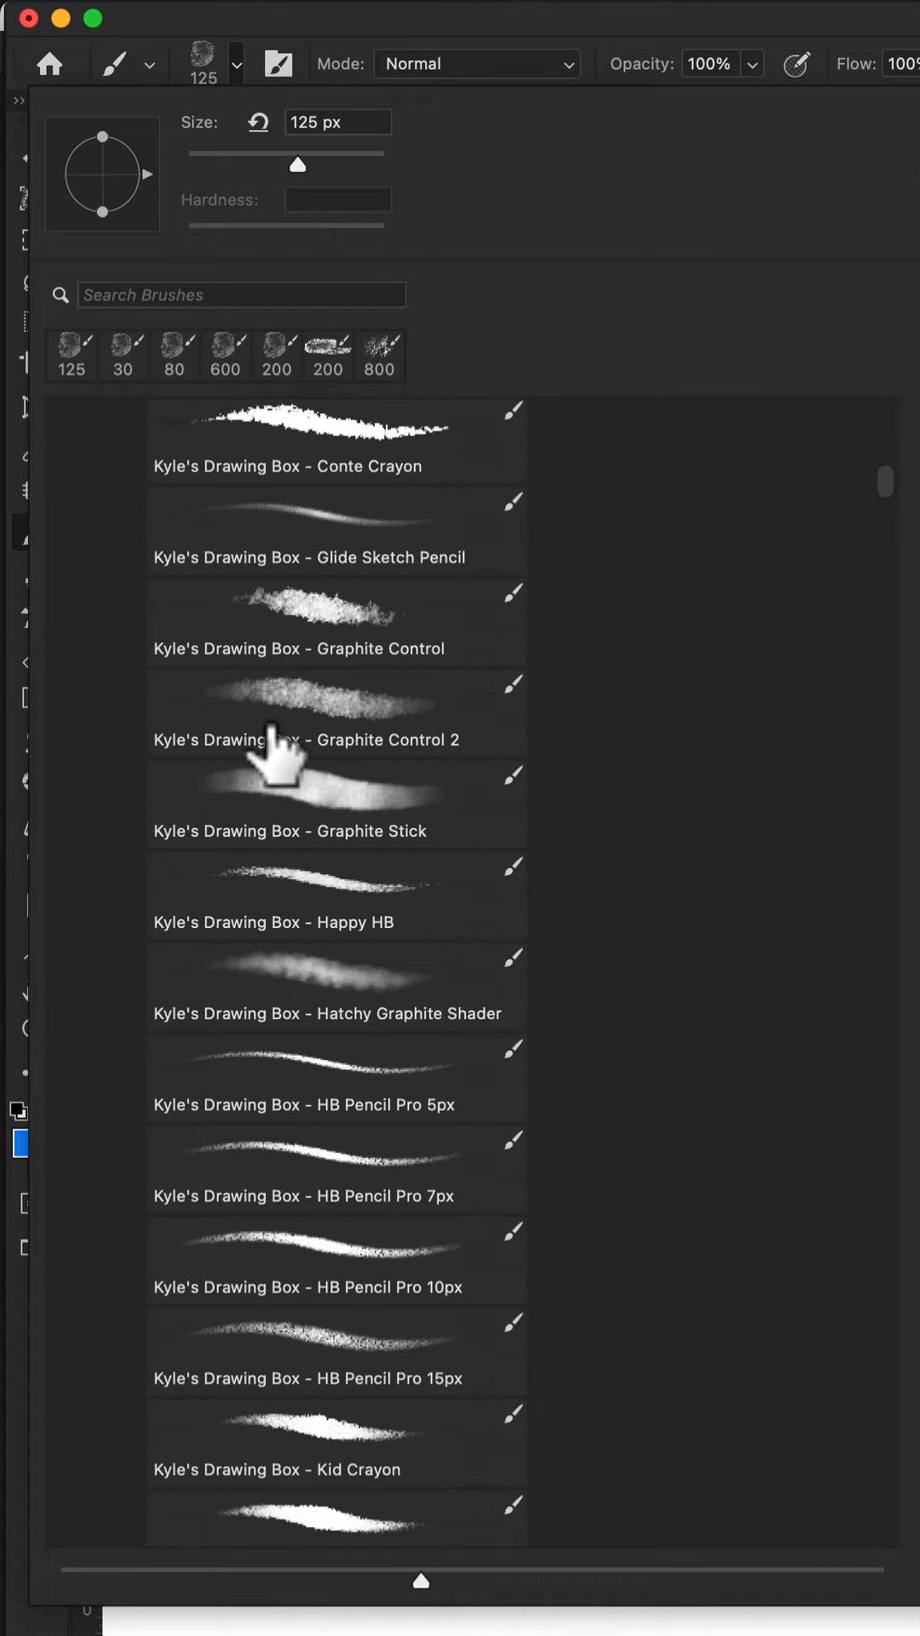
pyautogui.scroll(-3)
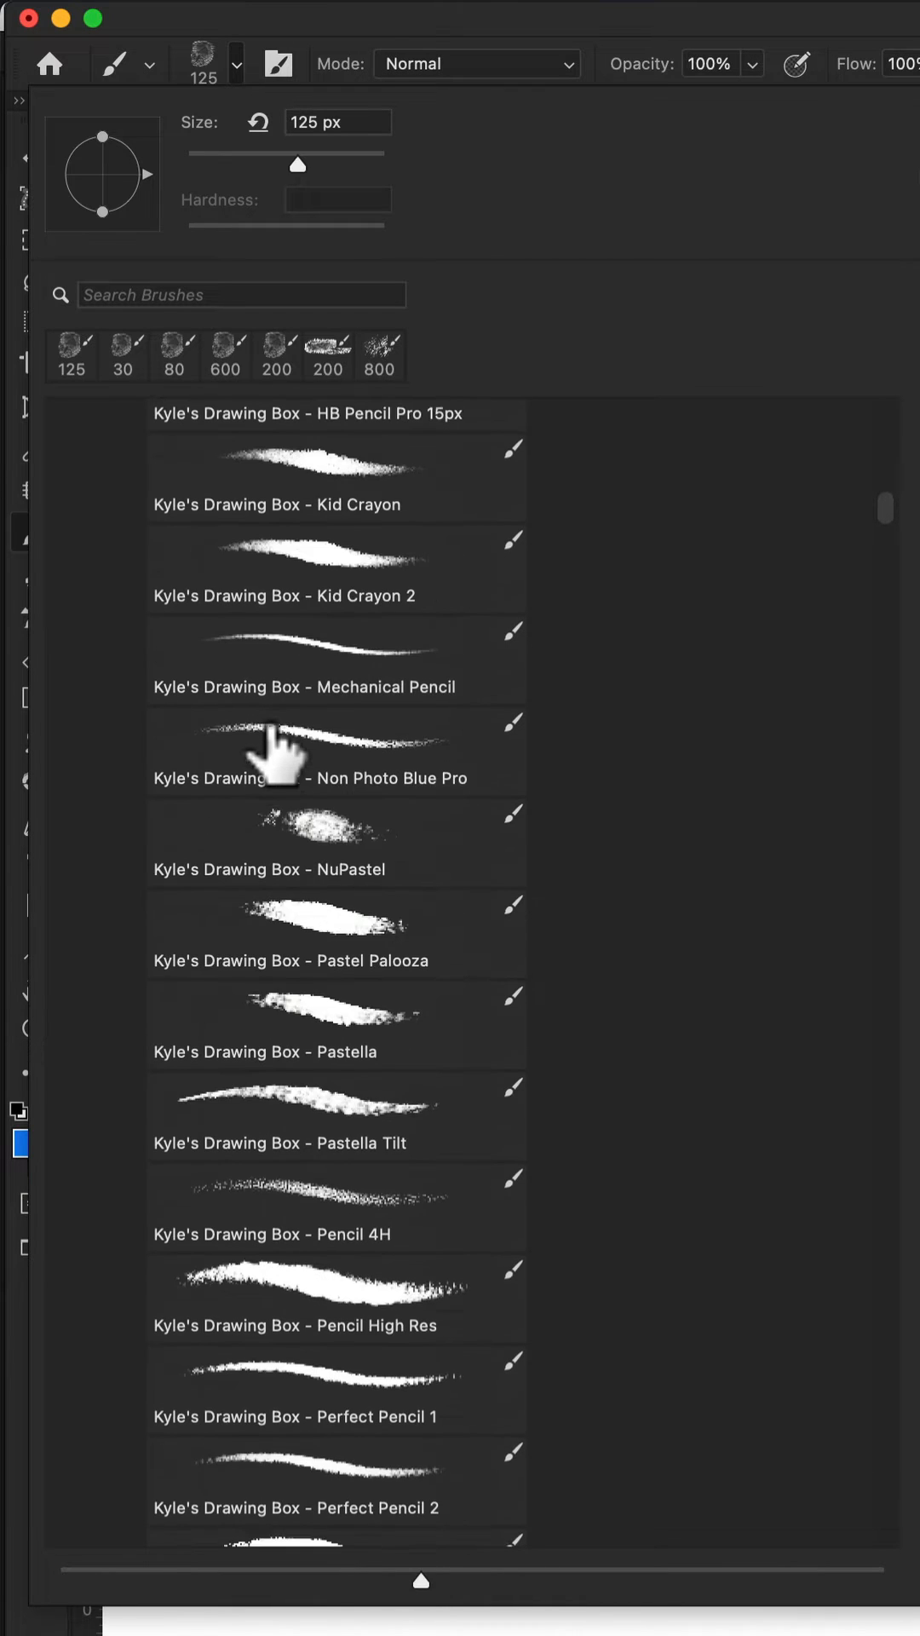
pyautogui.scroll(-3)
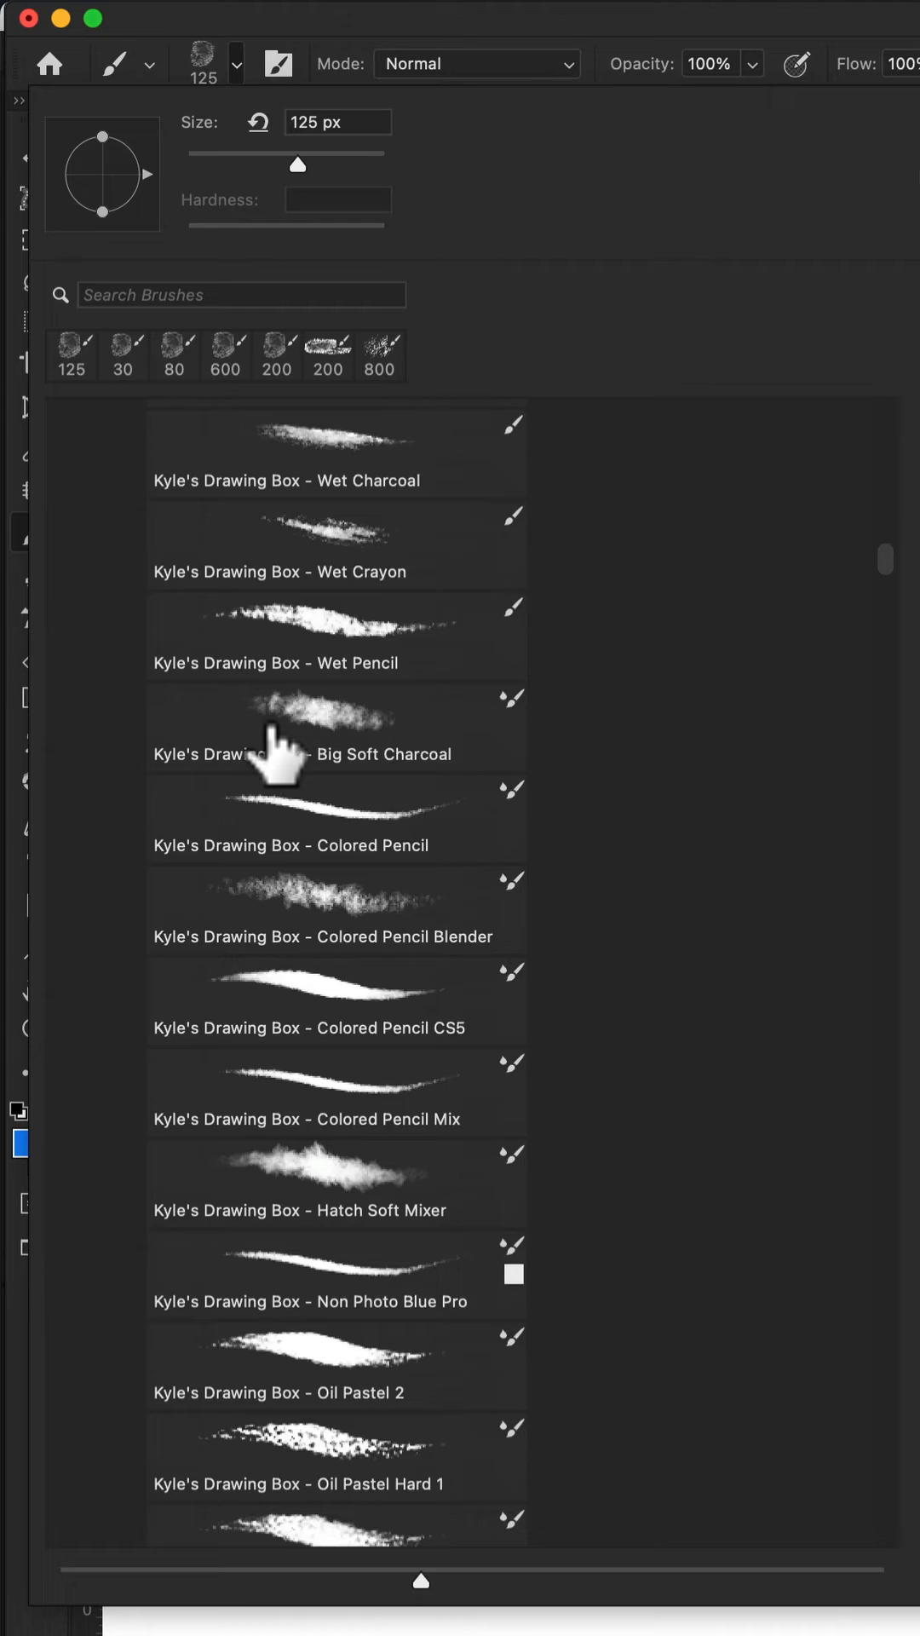
pyautogui.click(240, 295)
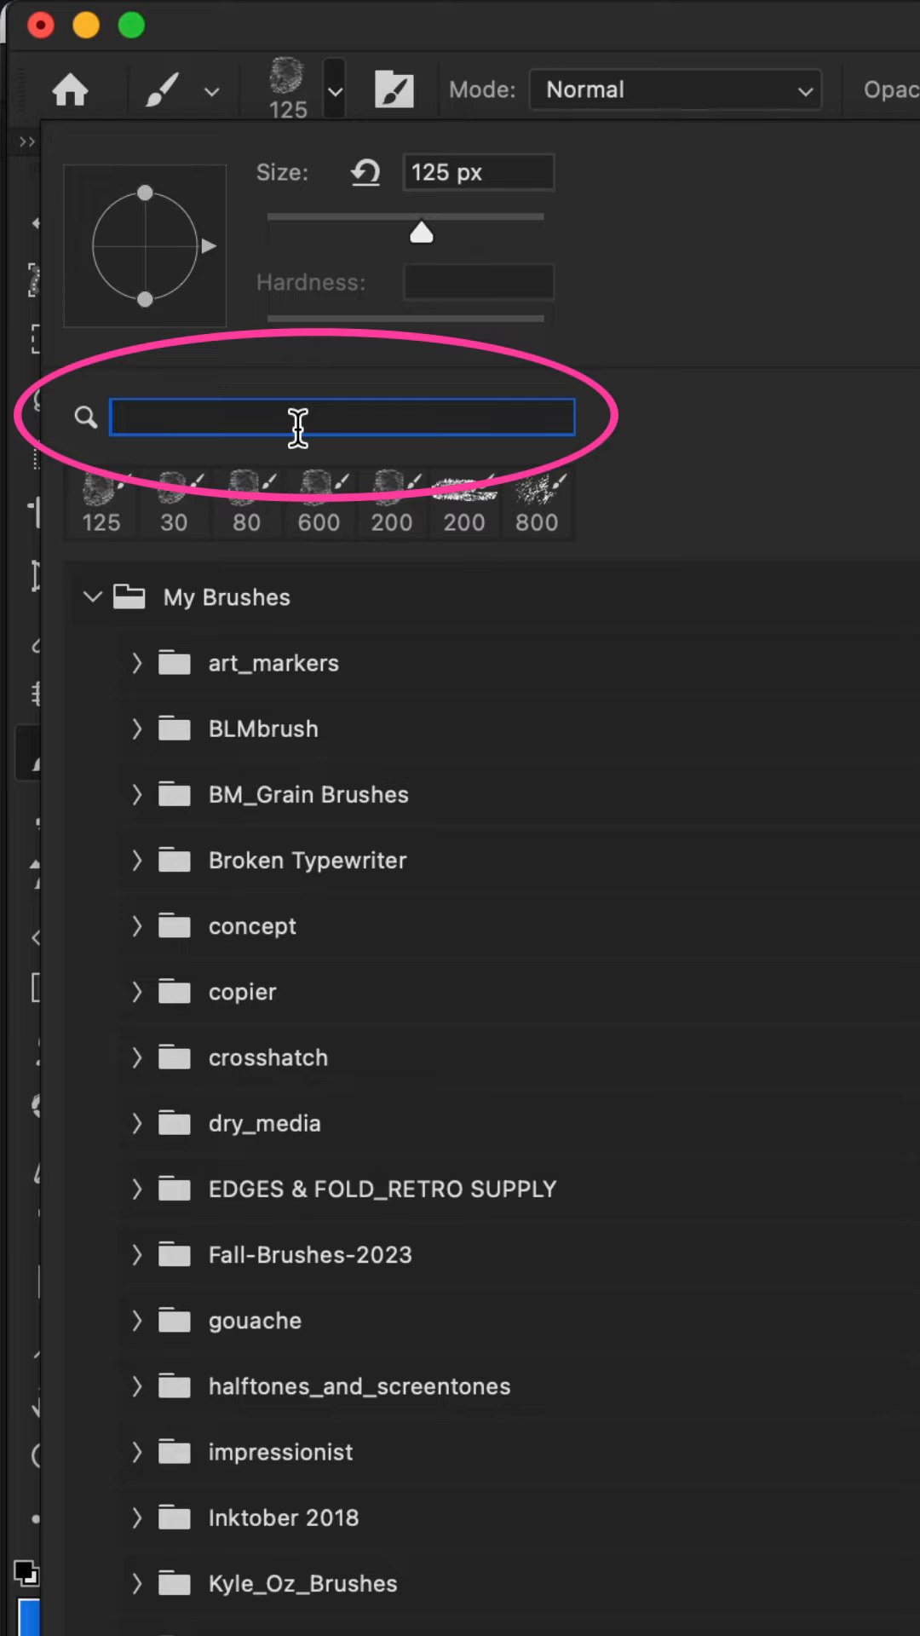
# Step: Filter the brush picker with the search text 'waterco' to show only watercolor brushes
pyautogui.write('wat')
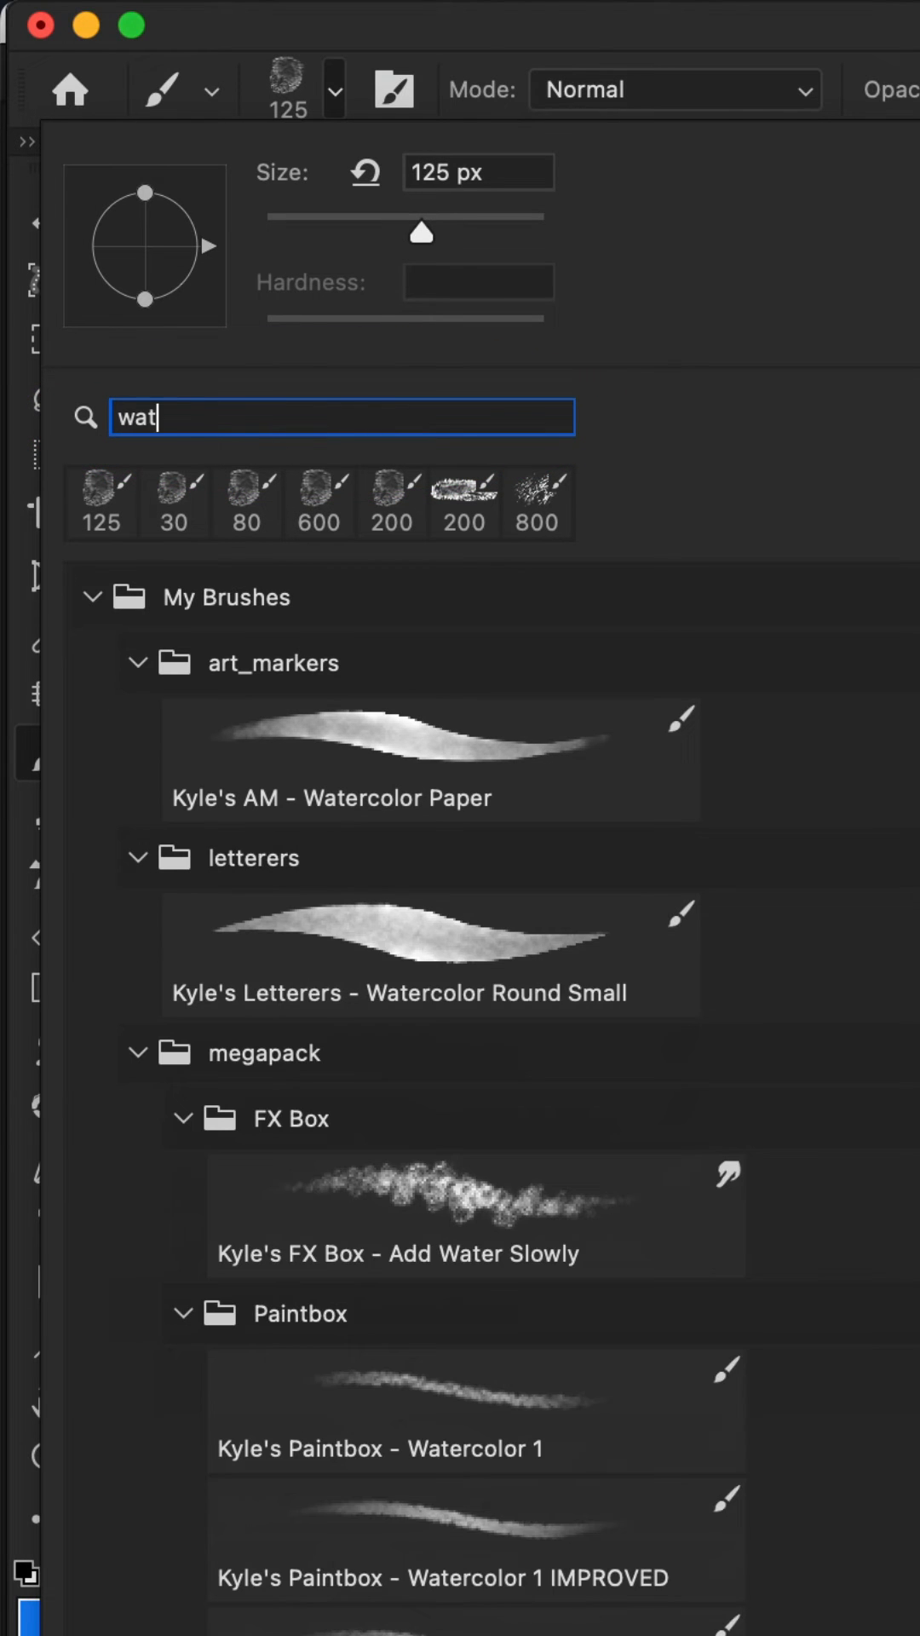
pyautogui.write('erco')
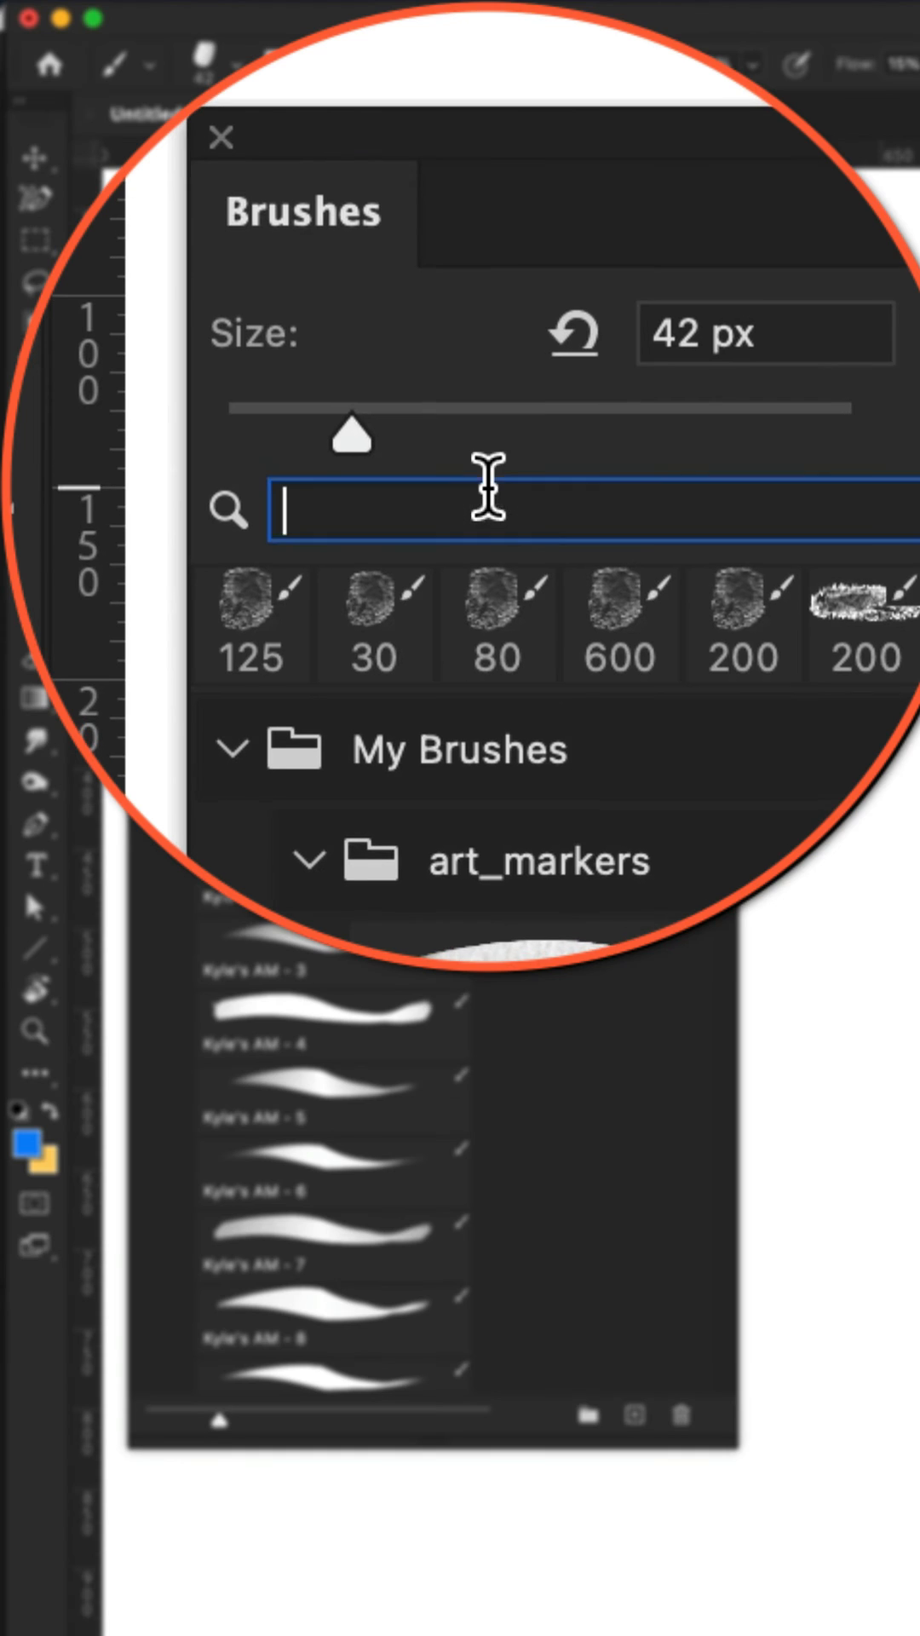
# Step: Filter the Brushes panel with the search text 'ink' to list only ink brushes
pyautogui.write('ink')
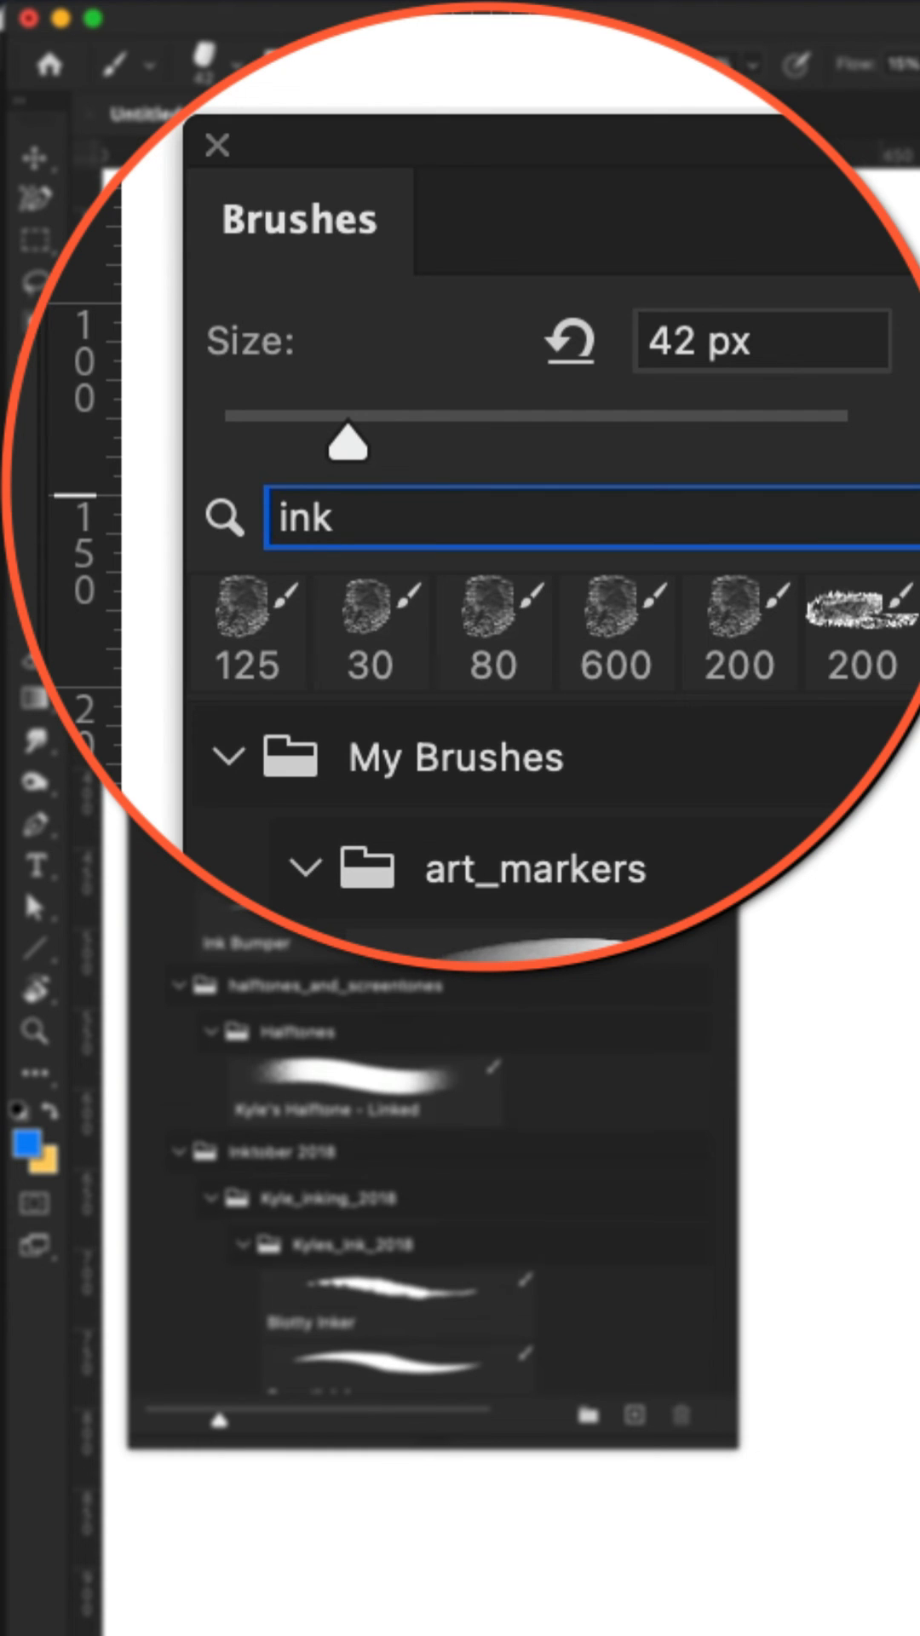